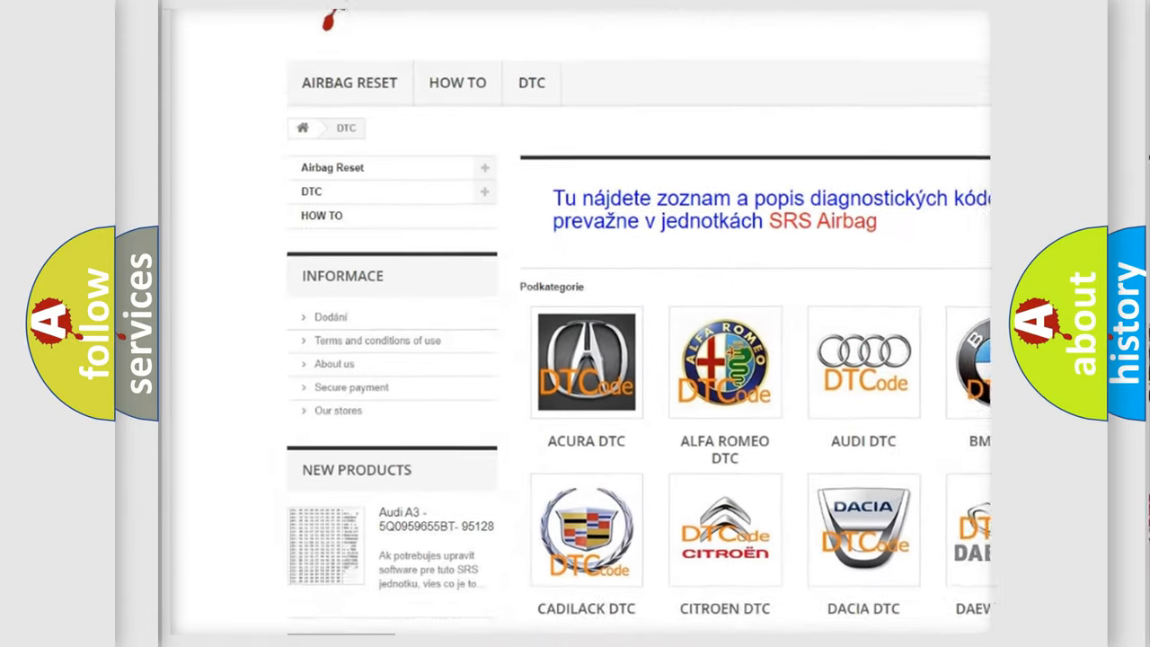
scroll(down, 3)
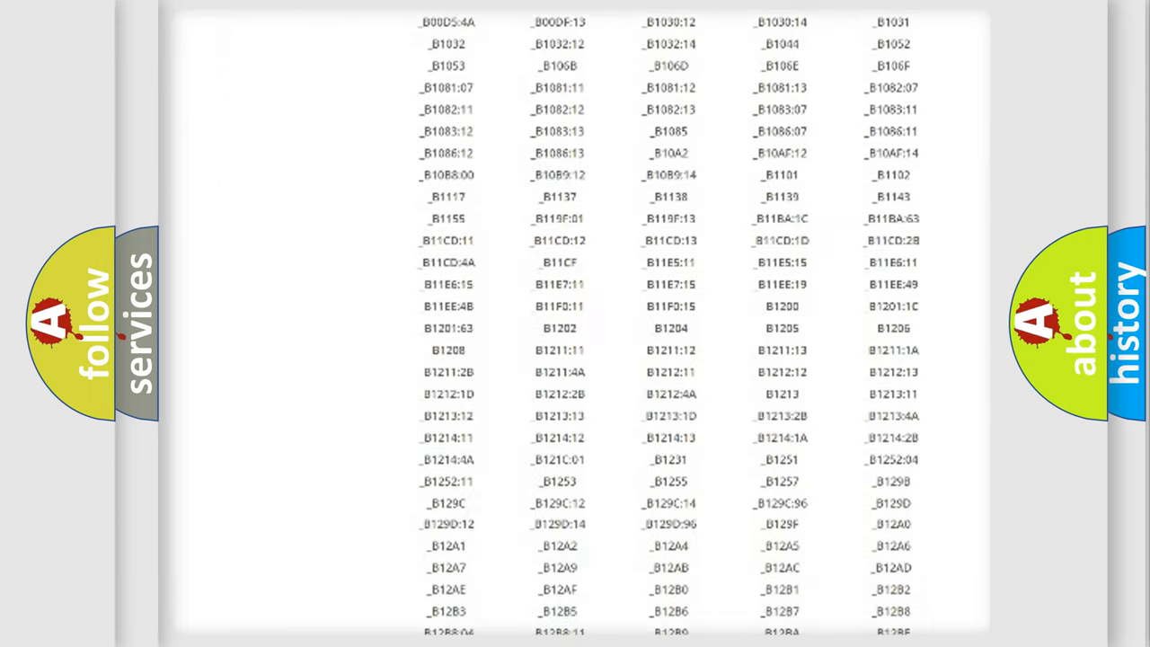
scroll(down, 3)
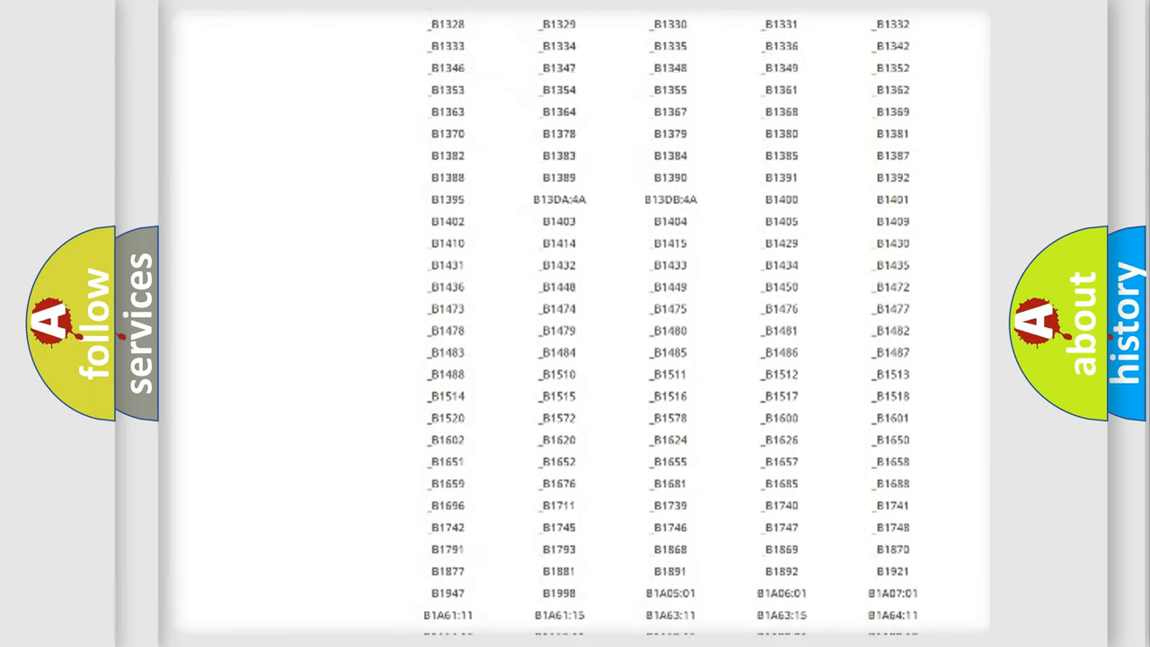